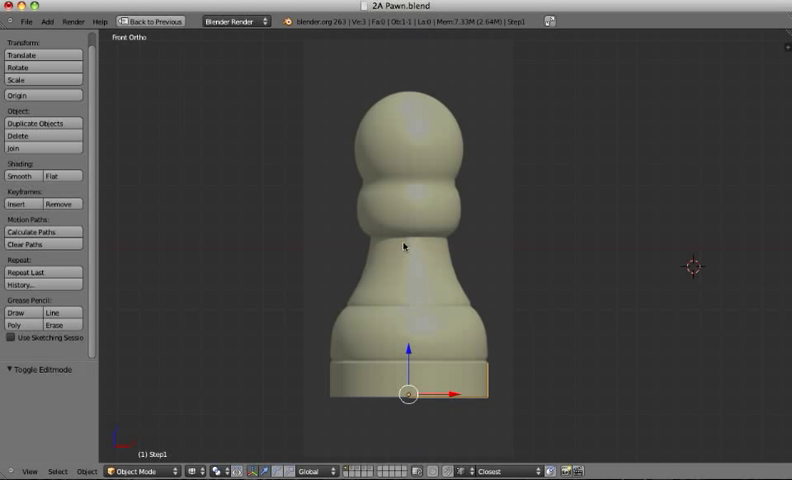
mouse_move(396, 272)
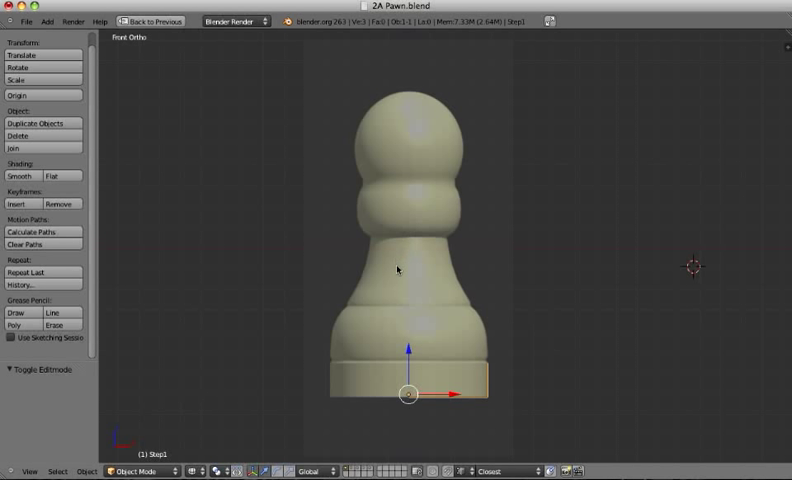
mouse_move(324, 324)
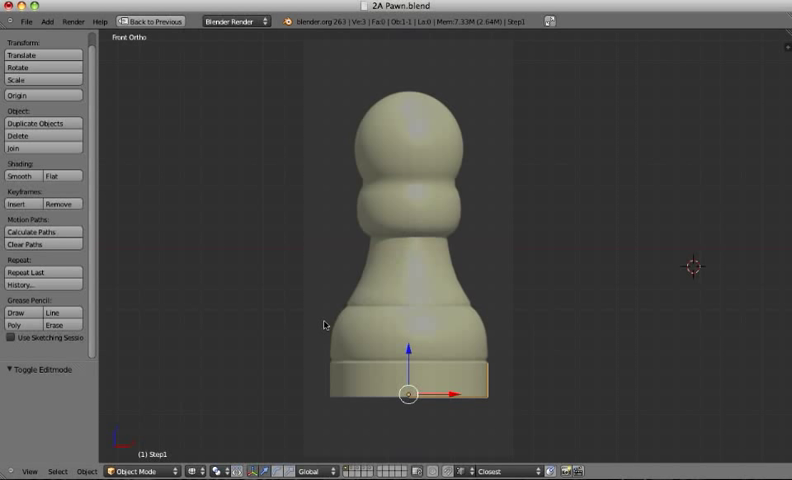
mouse_move(328, 324)
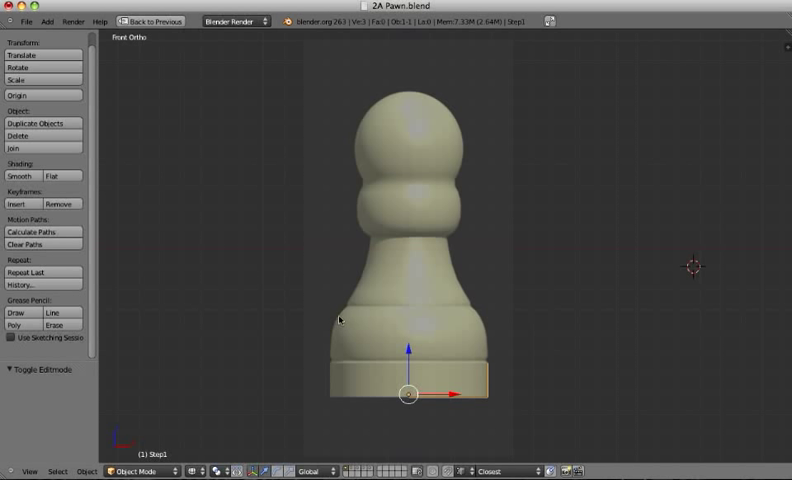
mouse_move(340, 320)
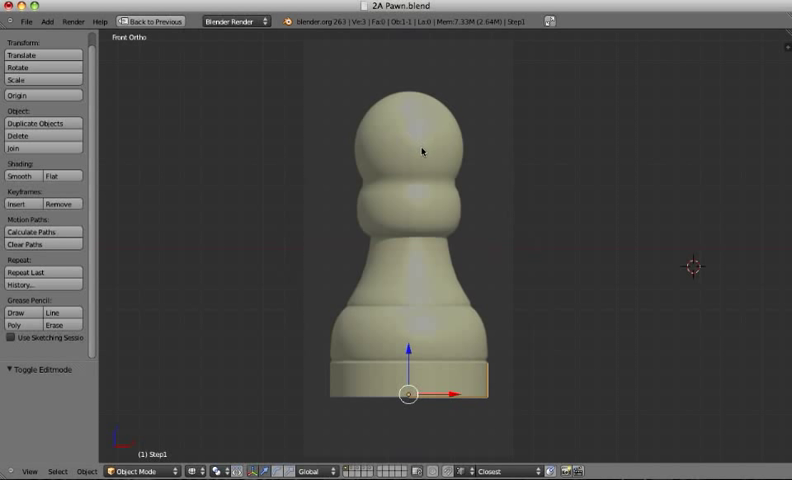
mouse_move(416, 416)
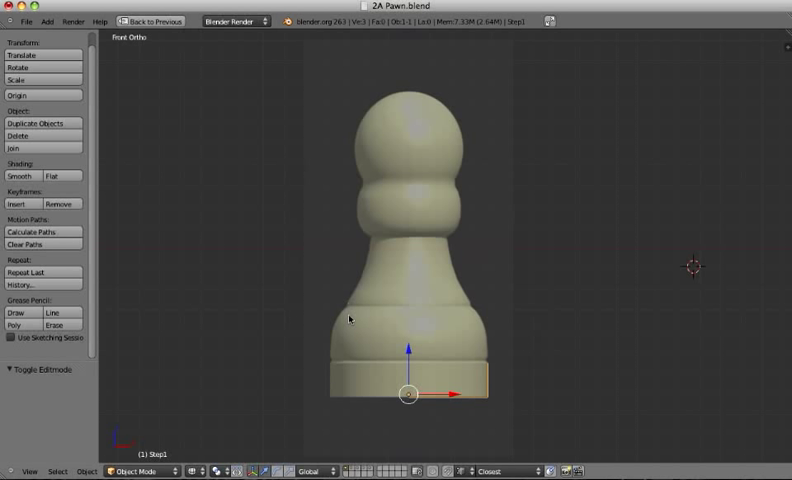
mouse_move(340, 304)
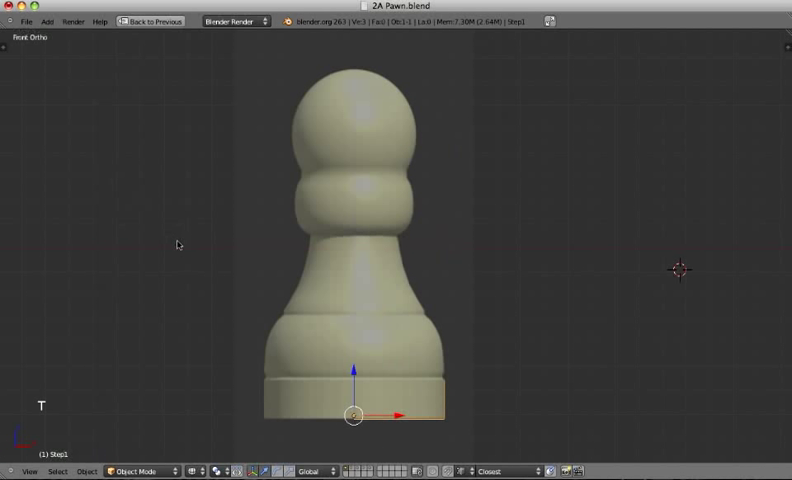
mouse_move(368, 388)
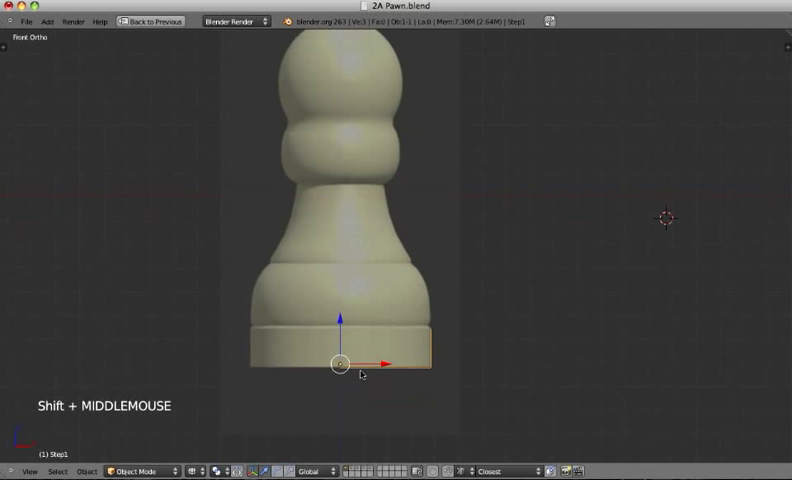
mouse_move(440, 422)
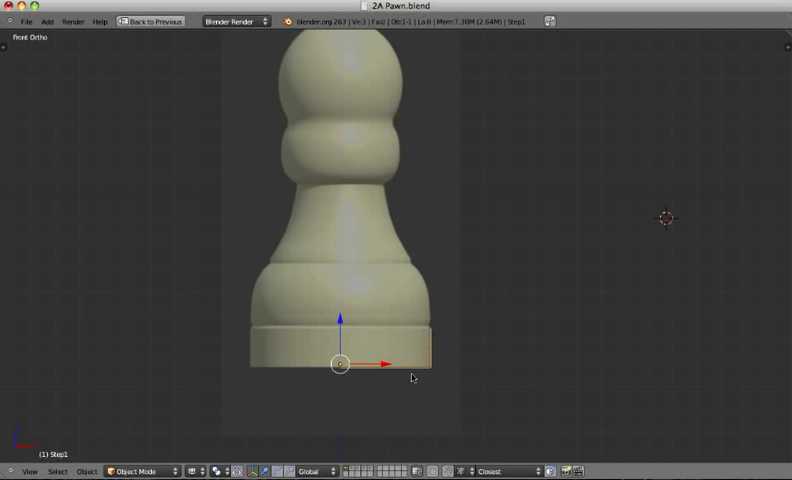
mouse_move(396, 66)
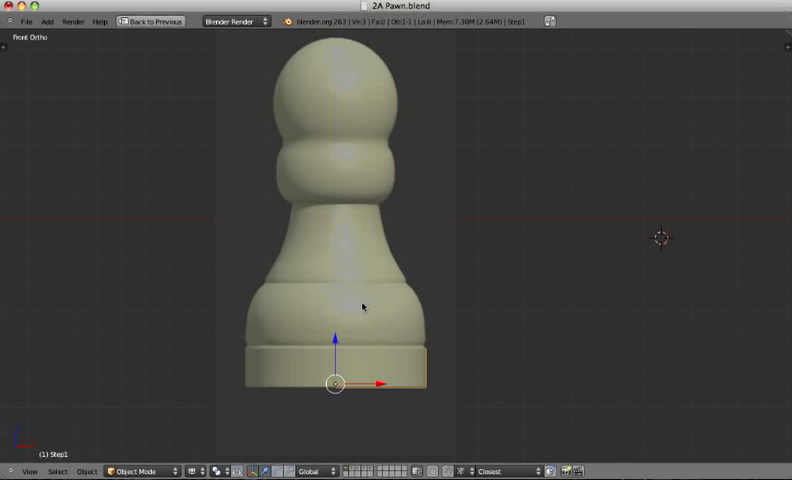
mouse_move(352, 316)
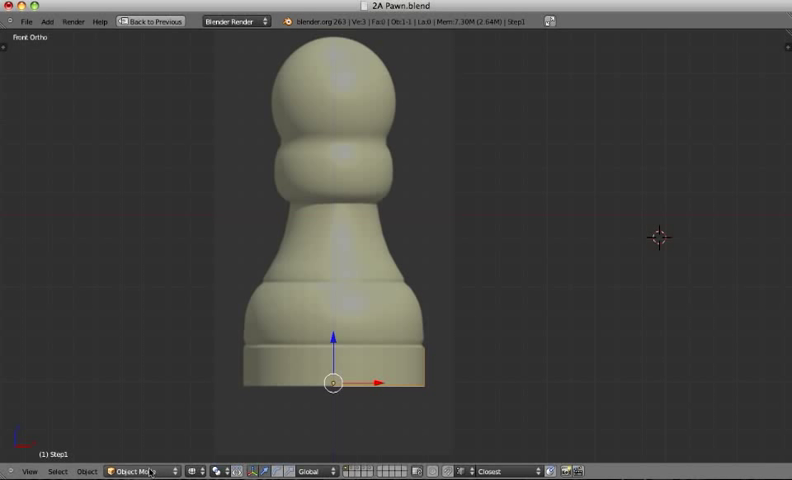
Enter Edit Mode and select the lone vertex at the pawn's base.
left_click(136, 472)
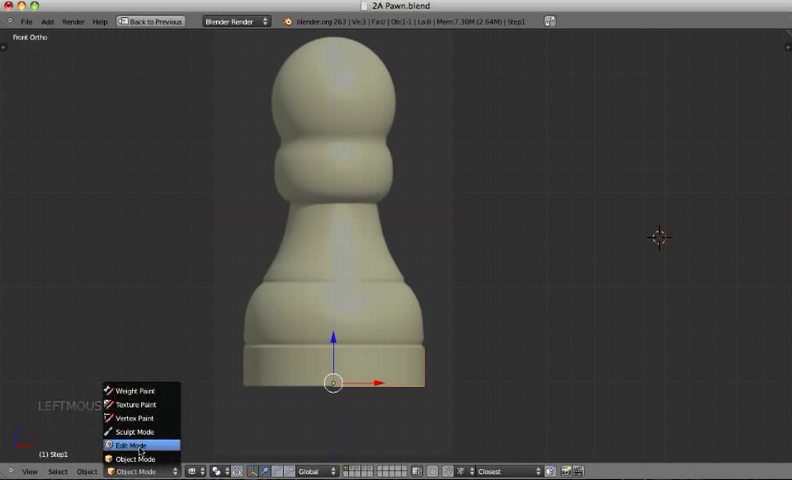
left_click(134, 436)
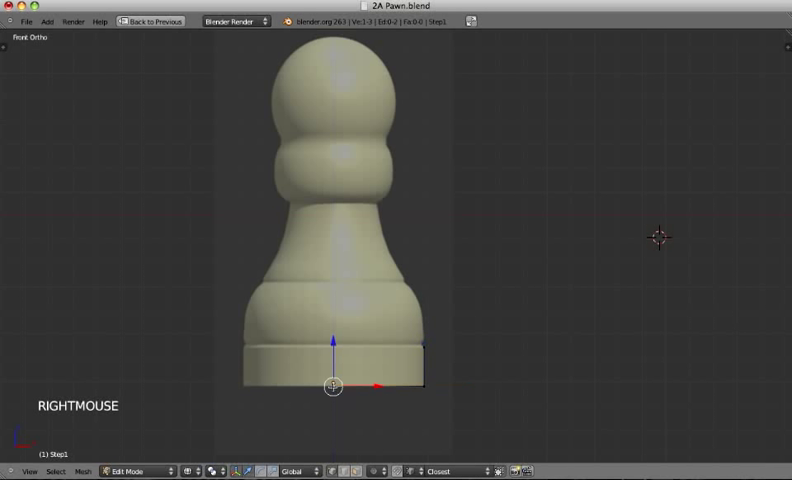
right_click(422, 348)
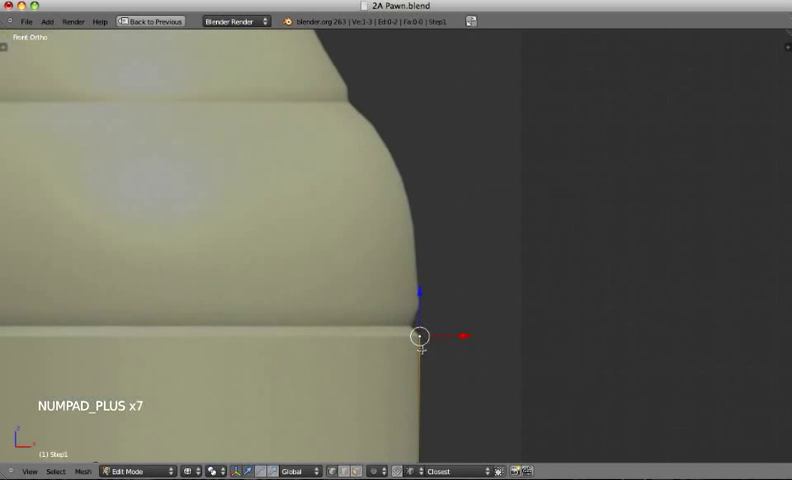
Zoom in and extrude the base vertex upward along the pawn's right silhouette.
key("NUMPAD_PLUS")
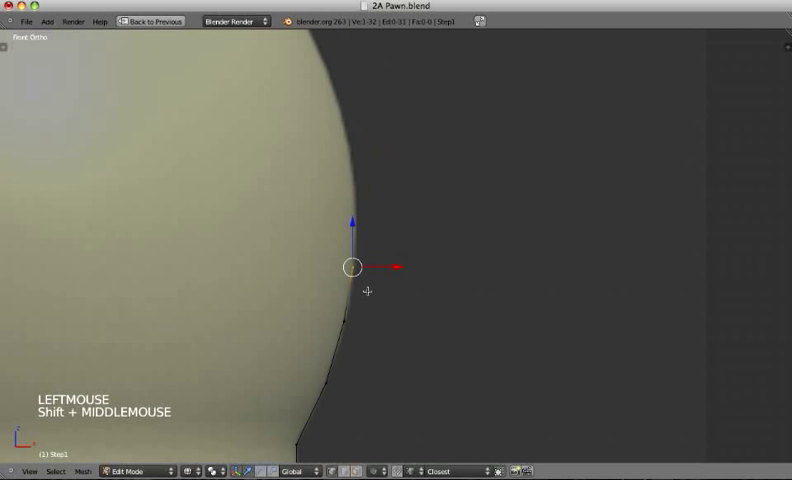
key("e")
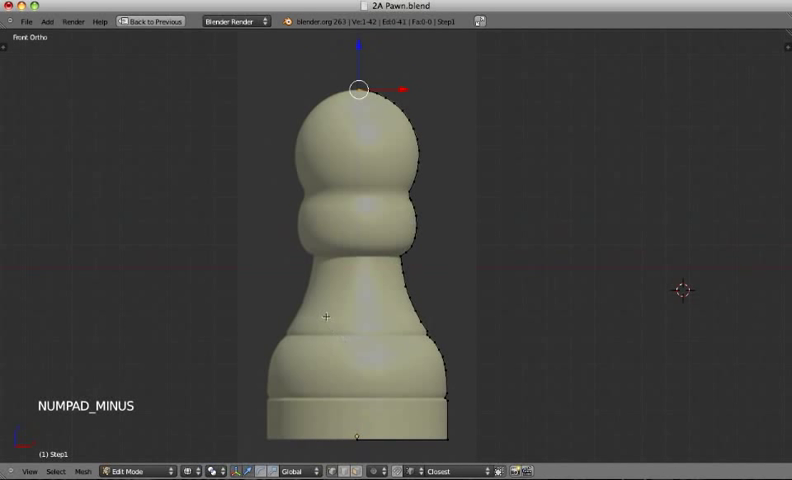
Extrude and place further profile vertices along the pawn's head and neck outline.
key("KP_Minus")
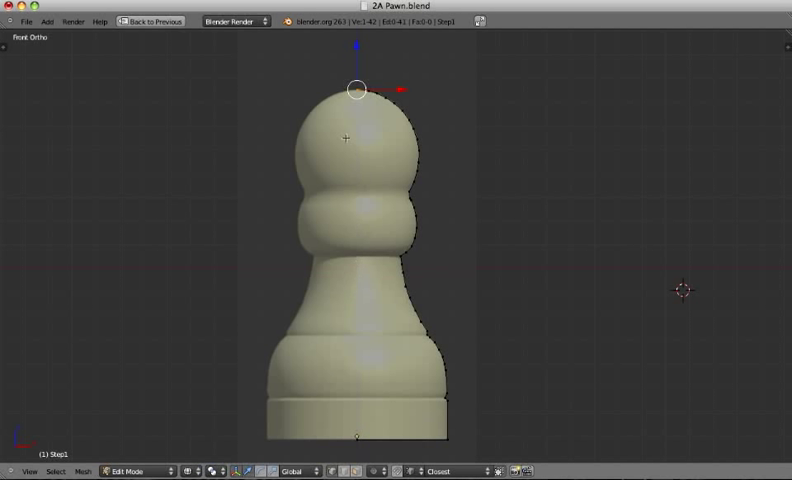
key("NUMPAD_PLUS")
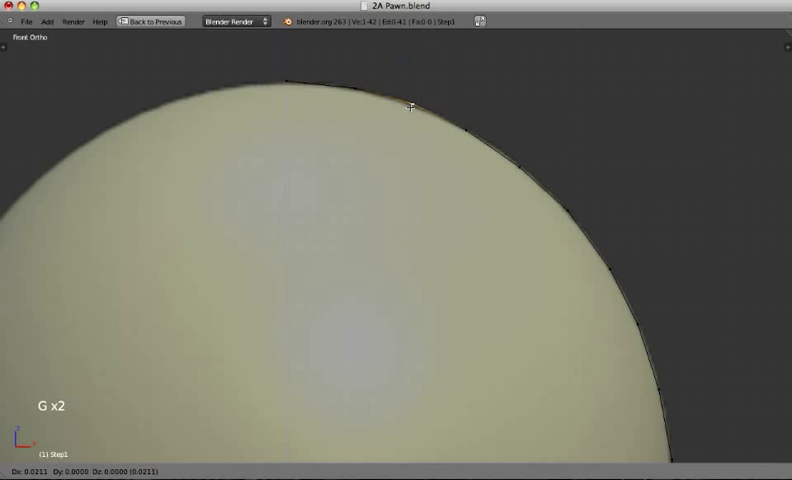
left_click(468, 130)
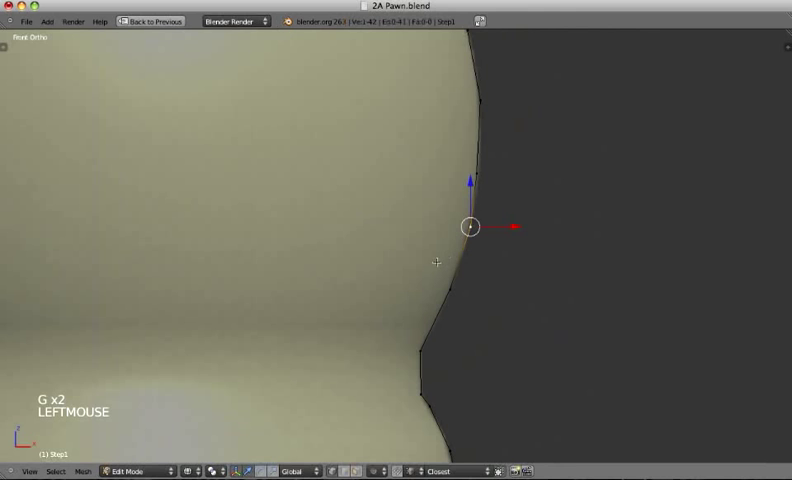
key("NUMPAD_MINUS")
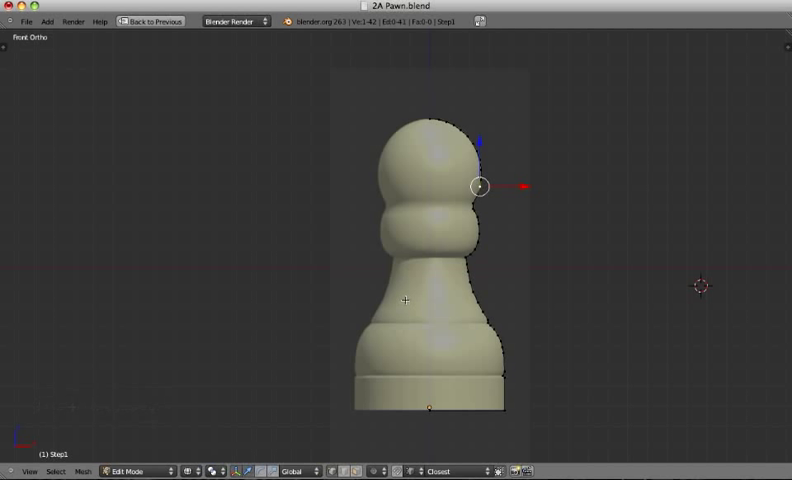
mouse_move(370, 264)
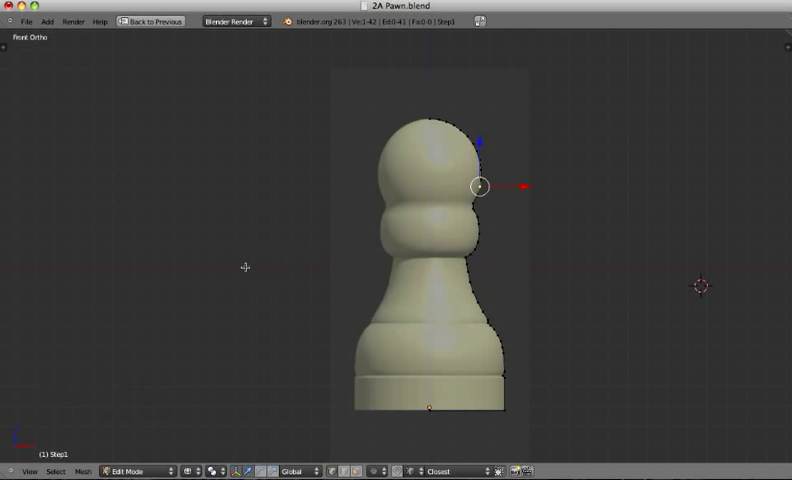
mouse_move(240, 264)
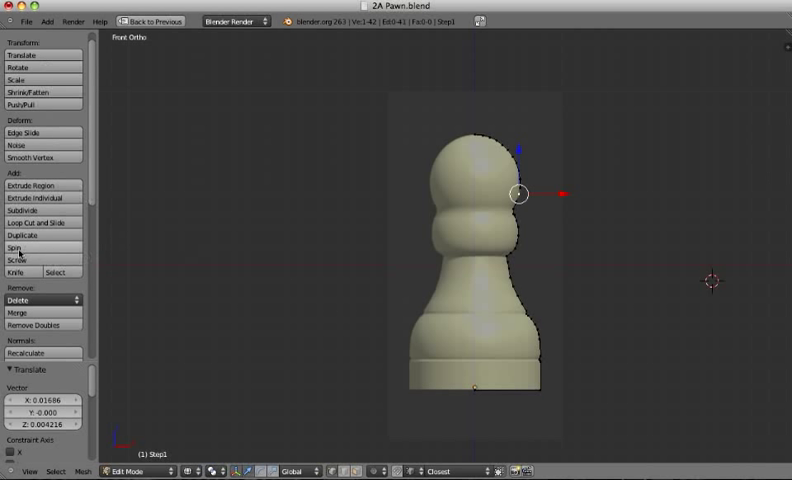
mouse_move(256, 316)
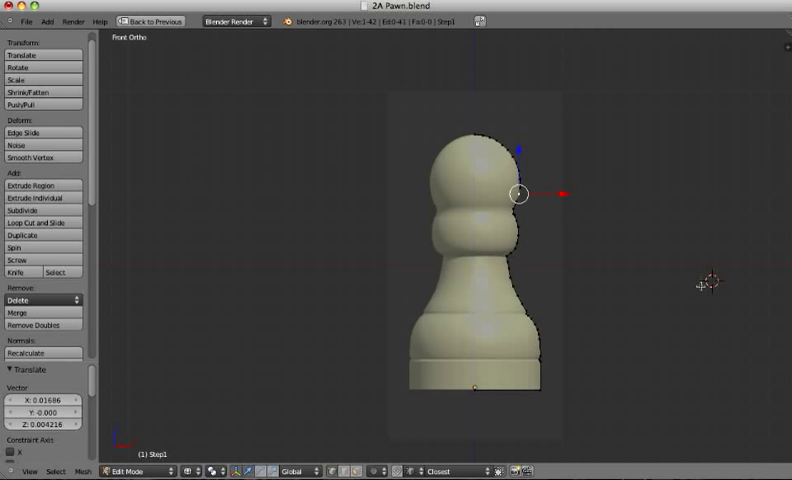
mouse_move(584, 354)
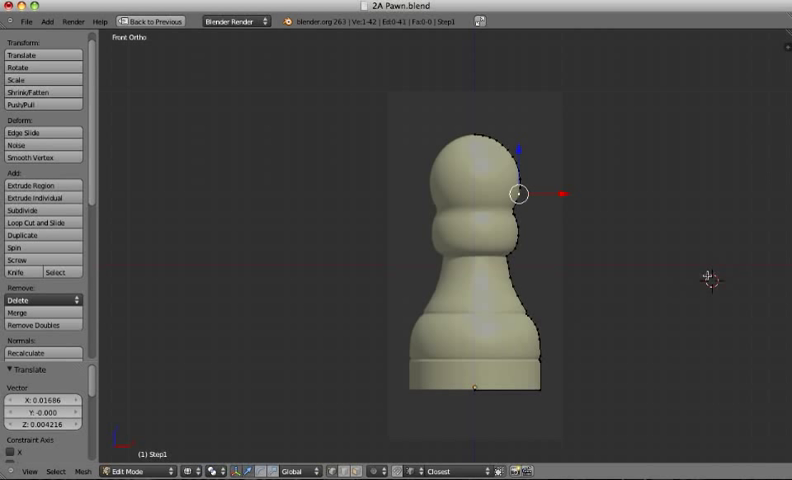
mouse_move(474, 392)
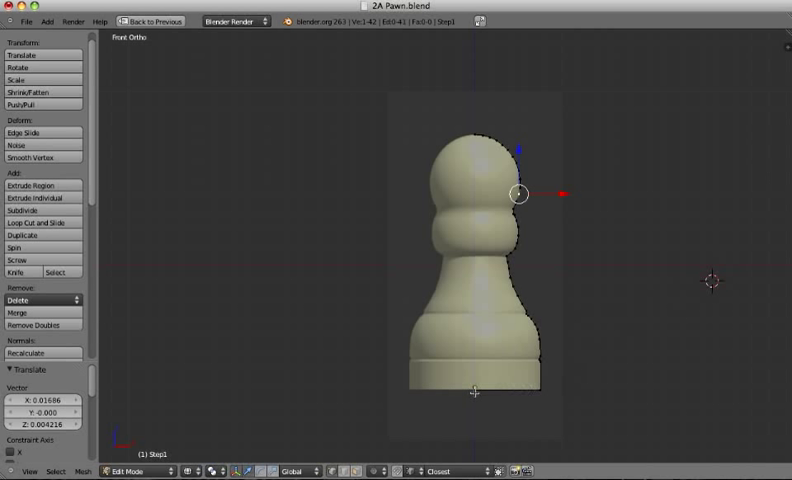
Select the bottom profile vertex and snap the 3D cursor to it via Cursor to Selected.
right_click(476, 402)
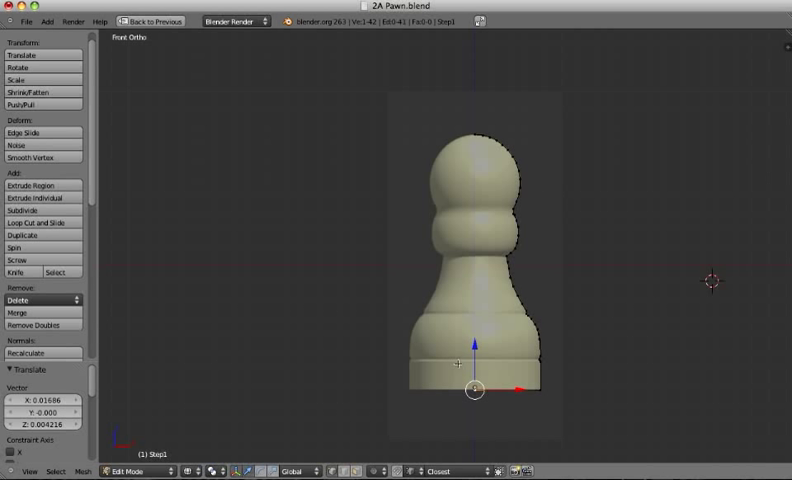
key("shift+s")
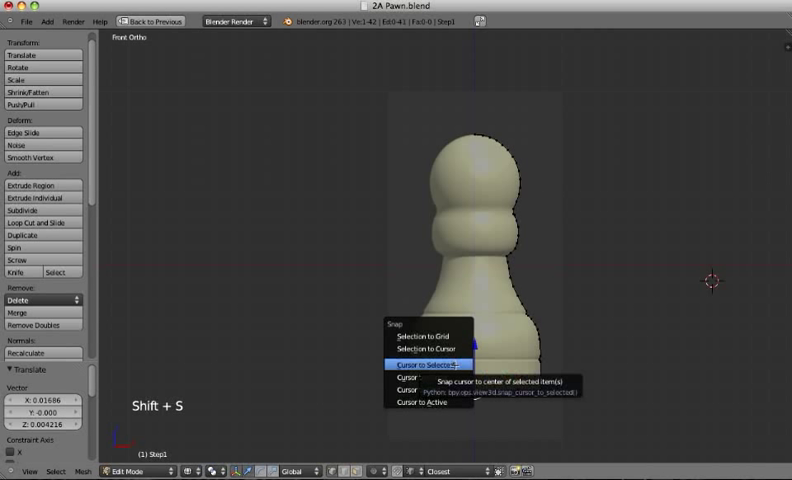
left_click(424, 362)
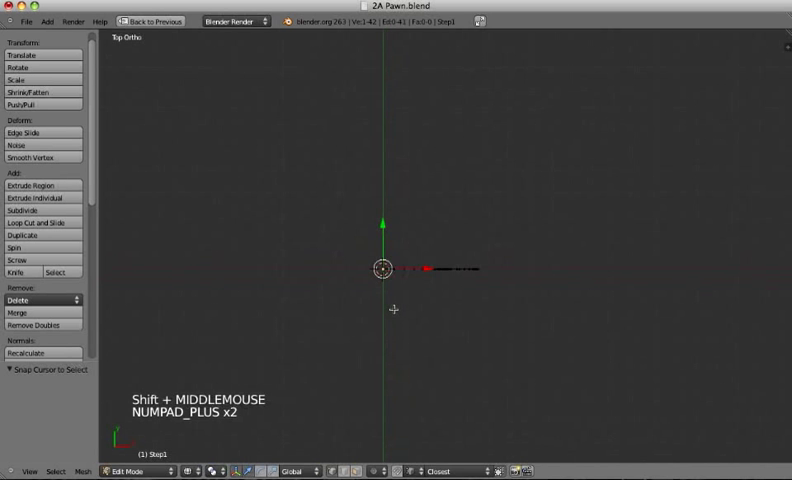
Centre the top view on the 3D cursor and spin the profile 360° into a round pawn mesh.
key("a")
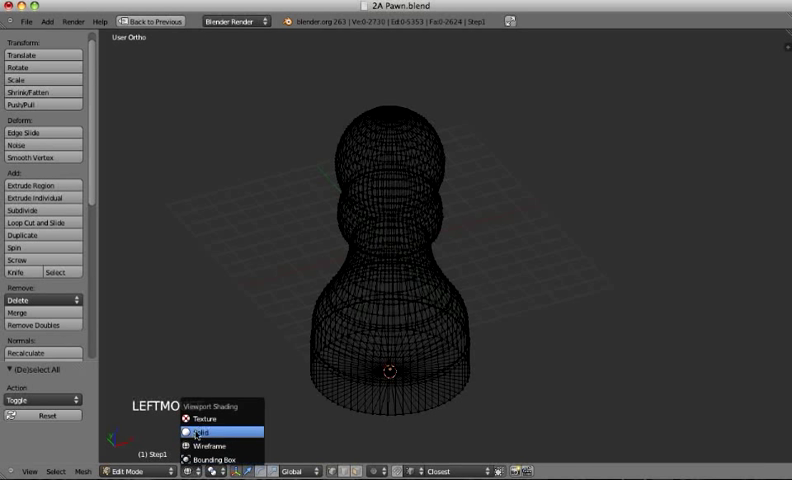
Set Viewport Shading to Solid so the spun pawn shows as a shaded surface.
left_click(200, 432)
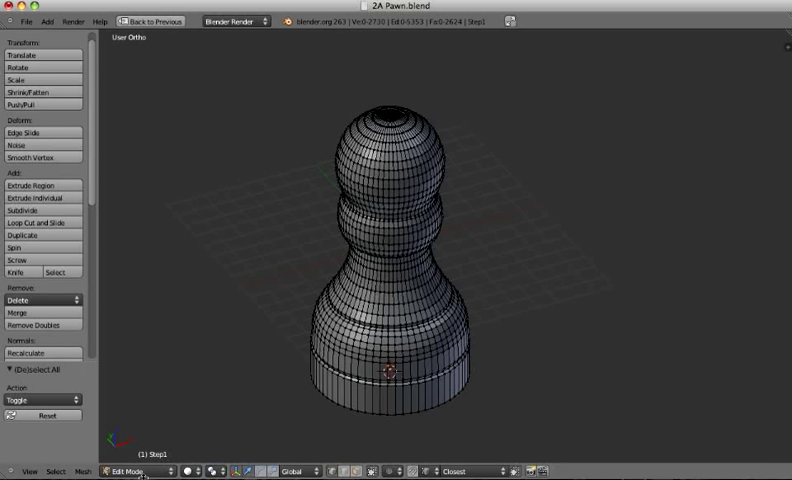
left_click(130, 472)
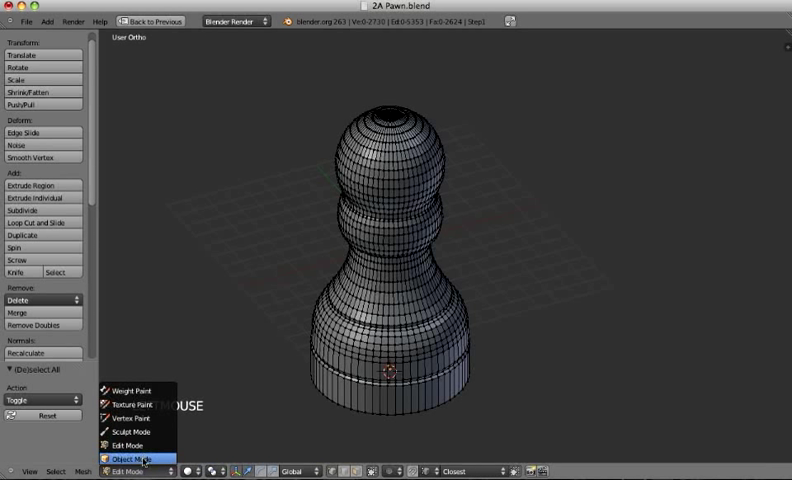
Return to Object Mode and orbit to an angled view of the finished solid pawn.
left_click(128, 458)
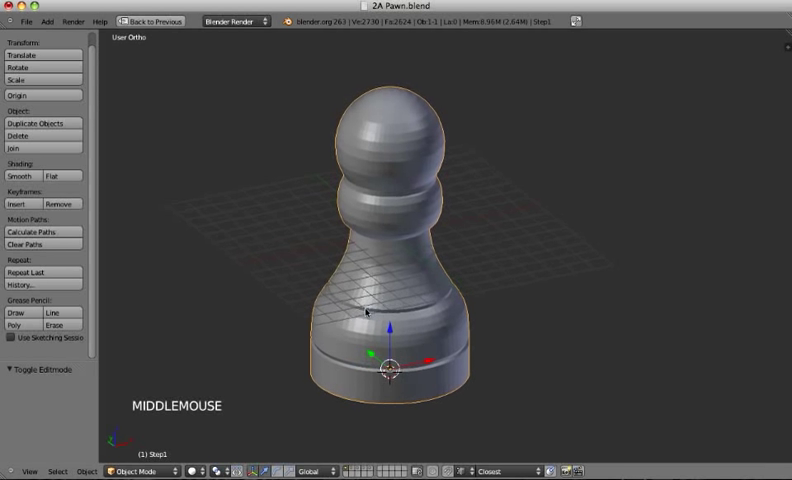
left_click_drag(400, 250, 376, 240)
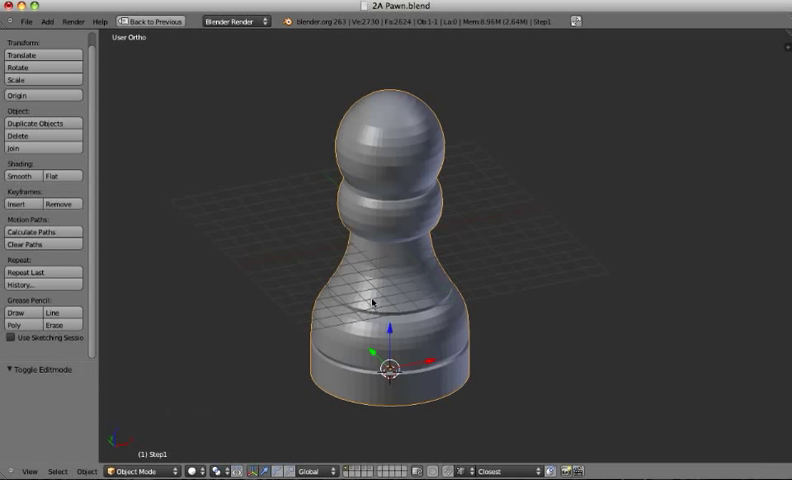
mouse_move(544, 40)
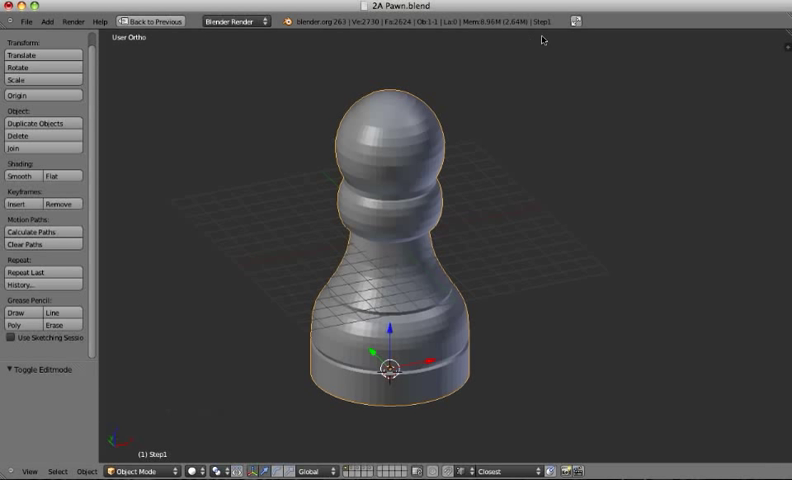